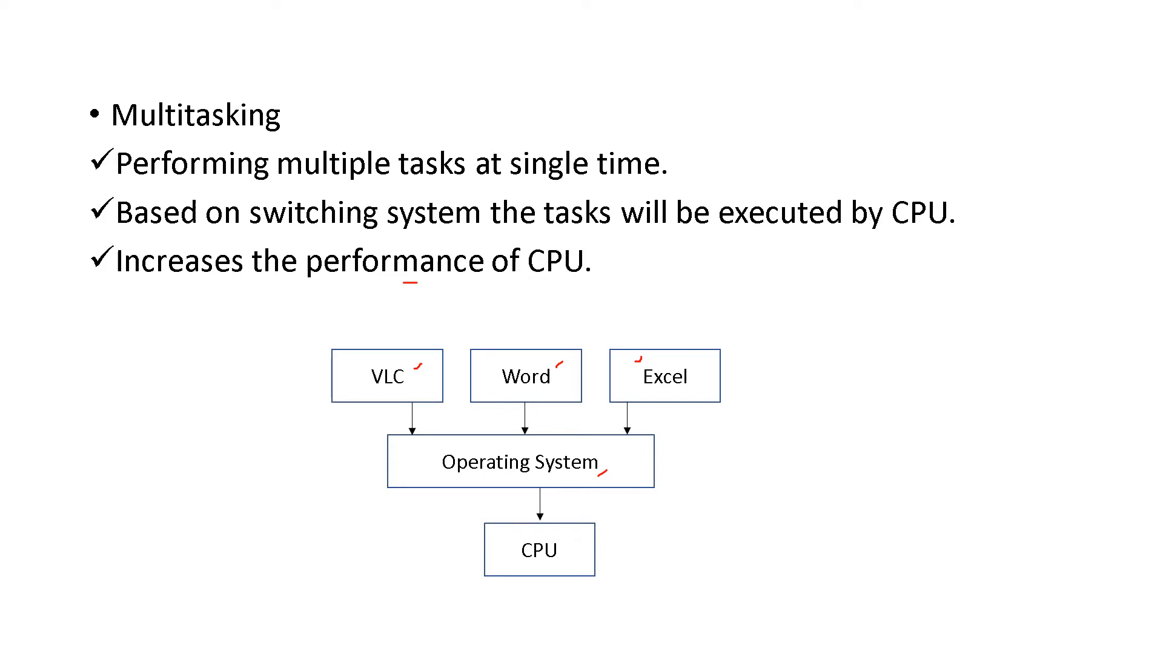
Step: Advance through the two multitasking techniques slide to the Multi processing slide with three CPUs
key("Right")
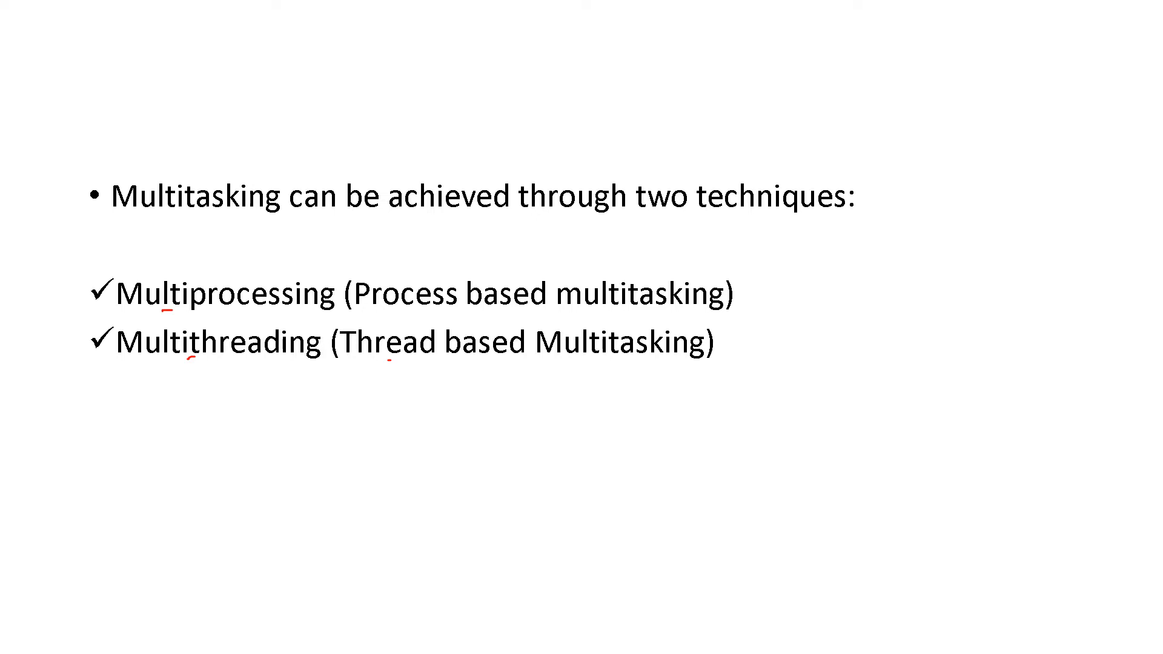
key("Right")
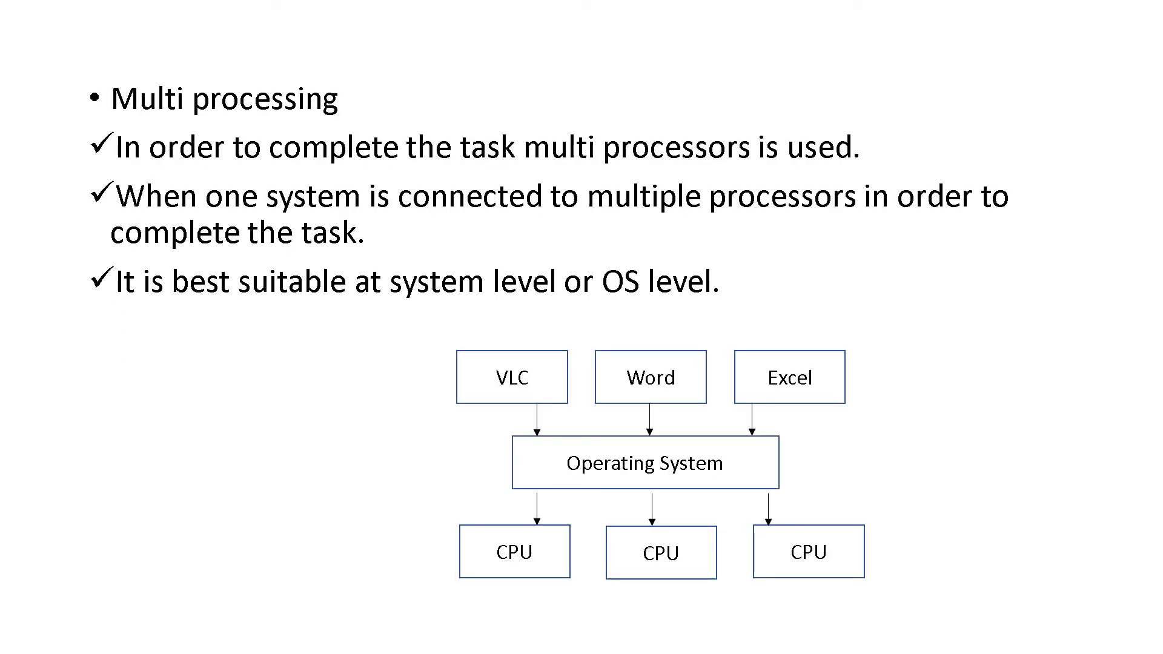